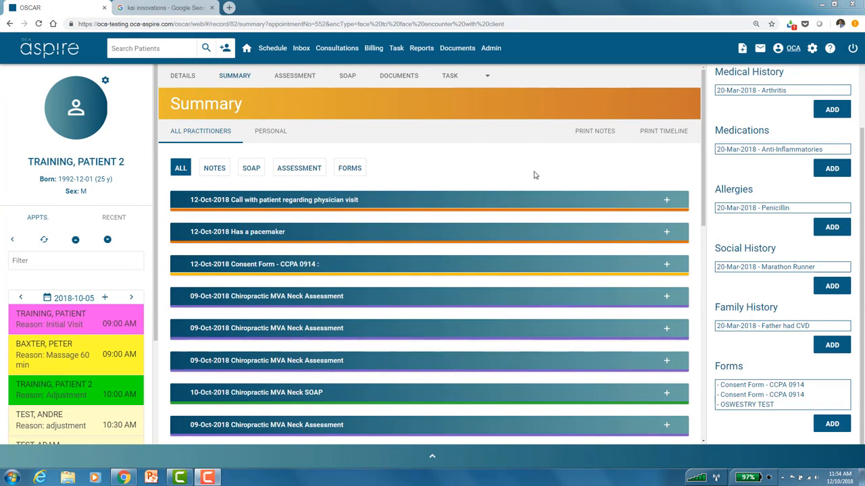
pyautogui.moveTo(573, 162)
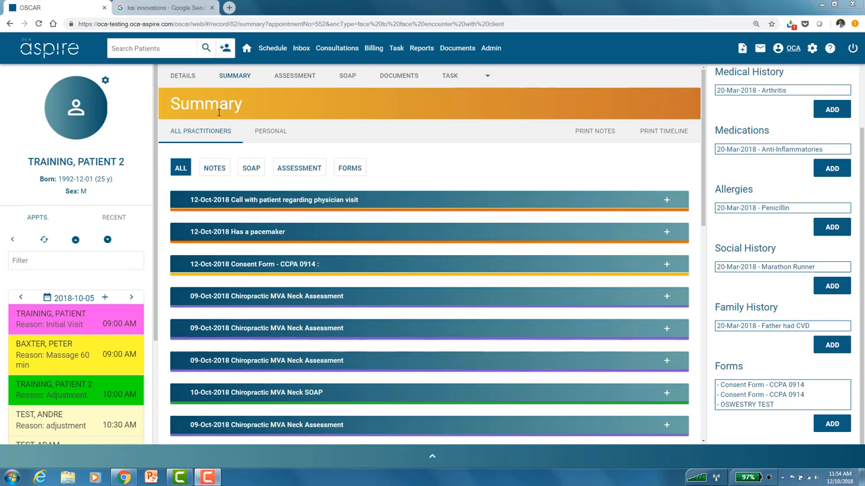
pyautogui.moveTo(415, 145)
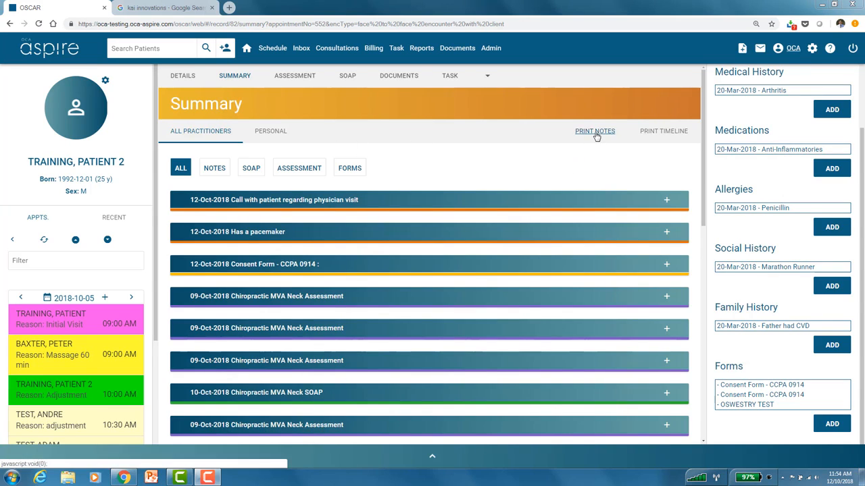
# Step: Set Print Notes to the Chiropractic Injury Low Back case only, with all dates
pyautogui.click(594, 131)
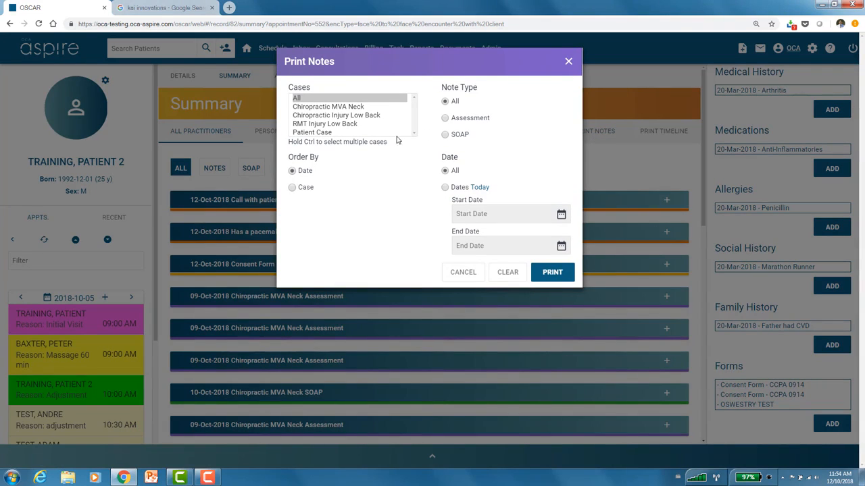
pyautogui.moveTo(378, 156)
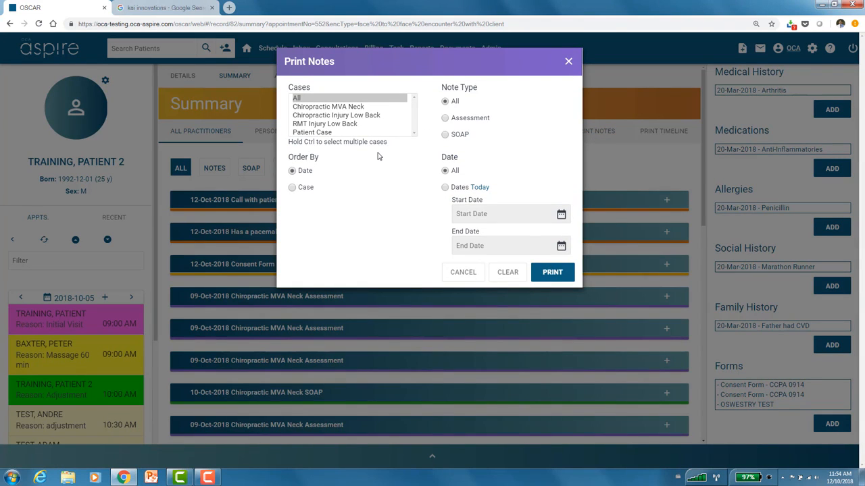
pyautogui.moveTo(353, 140)
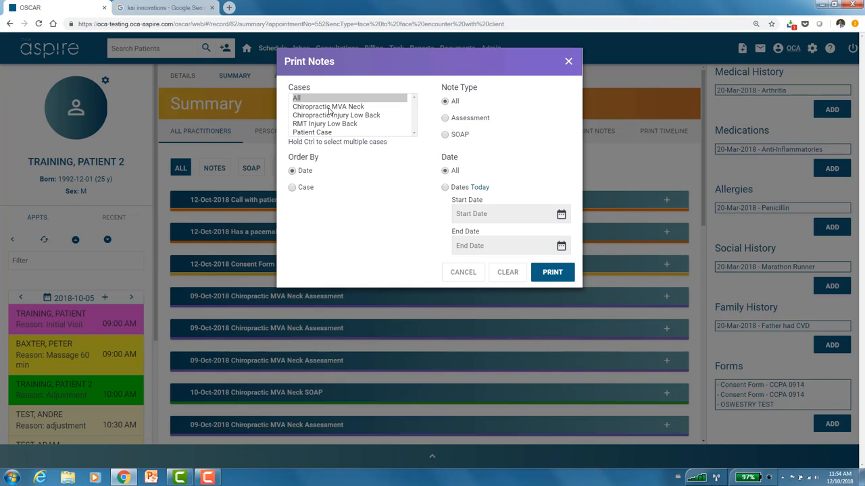
pyautogui.click(328, 106)
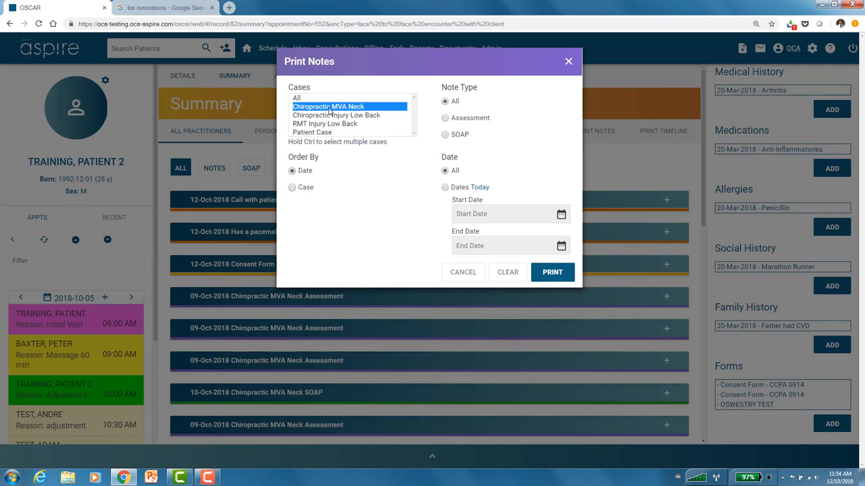
pyautogui.moveTo(344, 112)
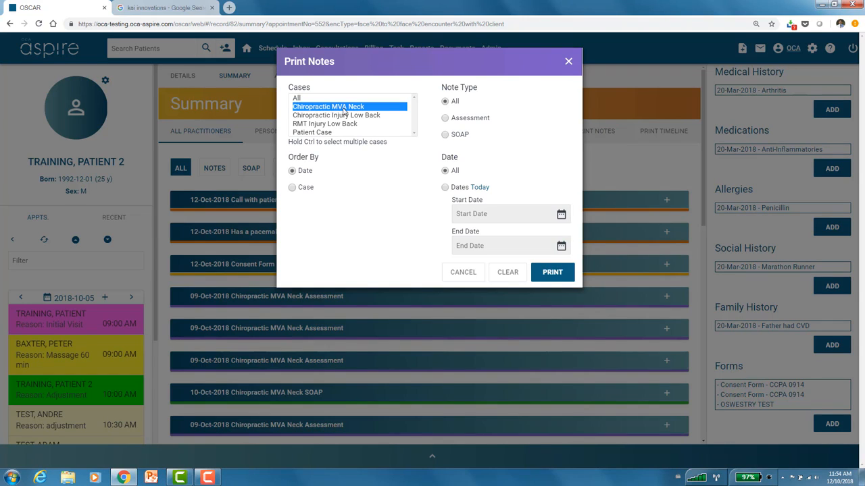
pyautogui.click(297, 98)
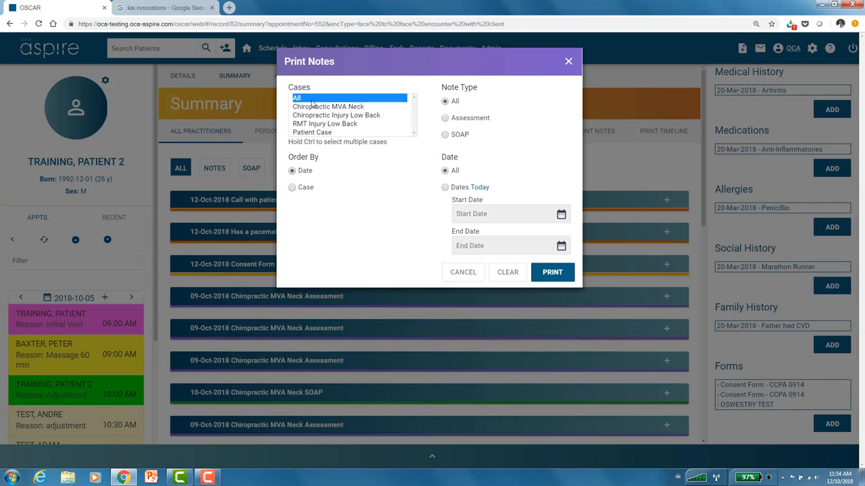
pyautogui.click(335, 115)
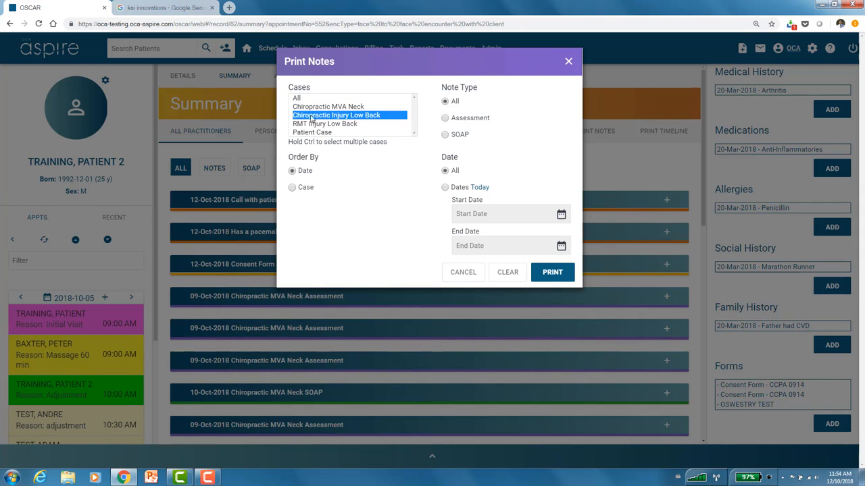
pyautogui.moveTo(333, 205)
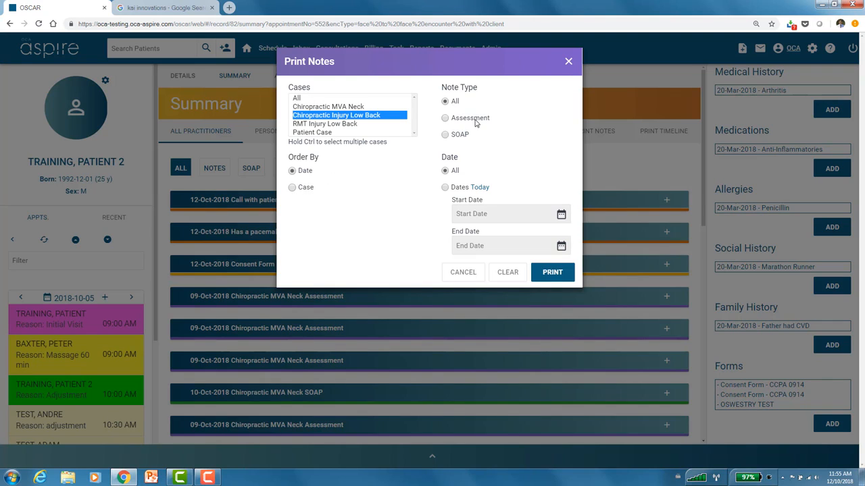
pyautogui.moveTo(460, 159)
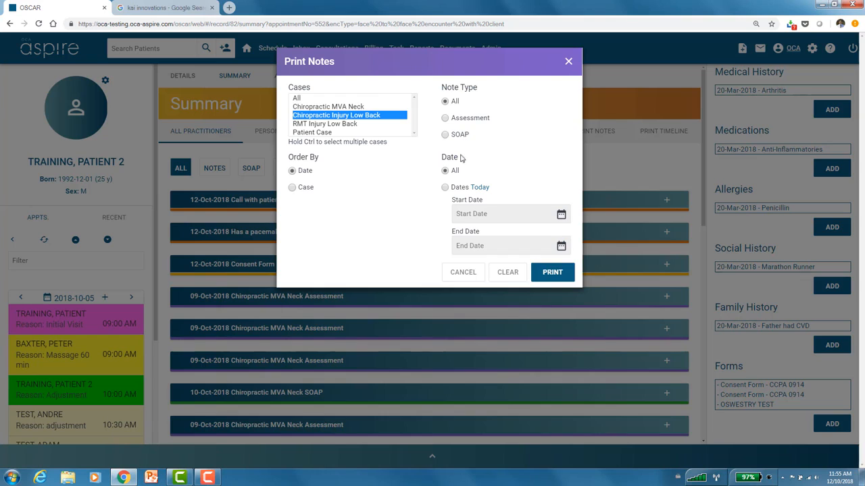
pyautogui.click(445, 187)
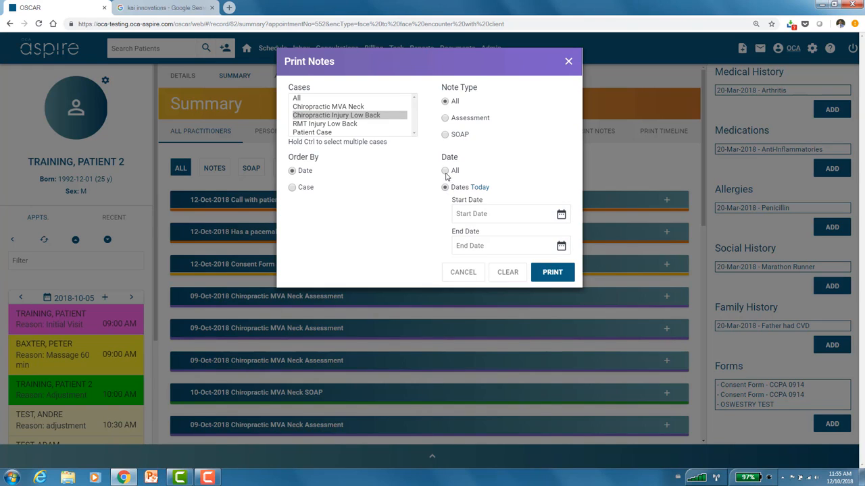
pyautogui.click(445, 170)
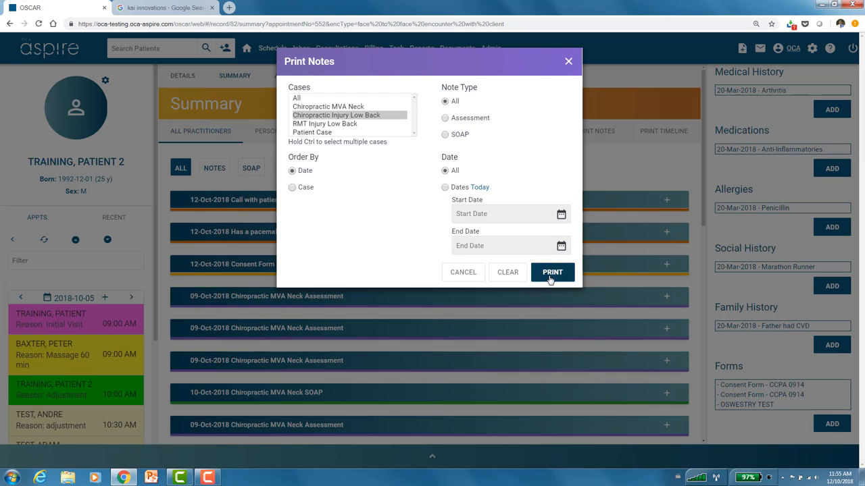
# Step: Print the notes to generate the 44-page printNotes PDF
pyautogui.click(552, 272)
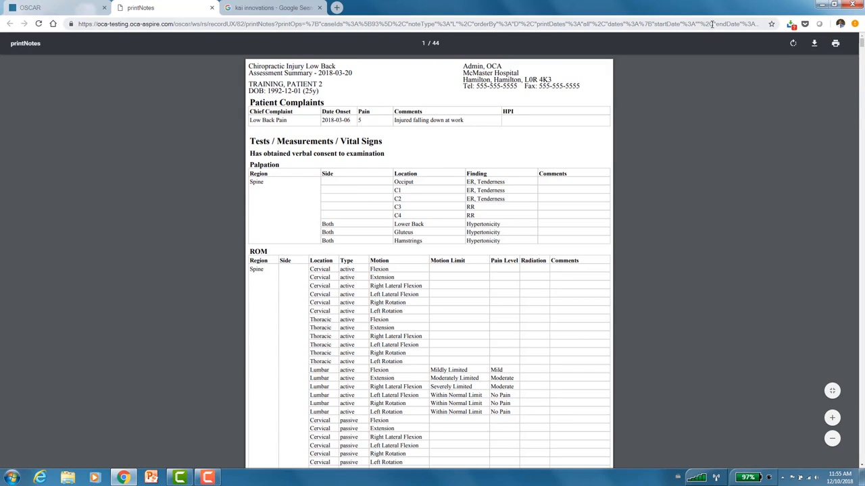